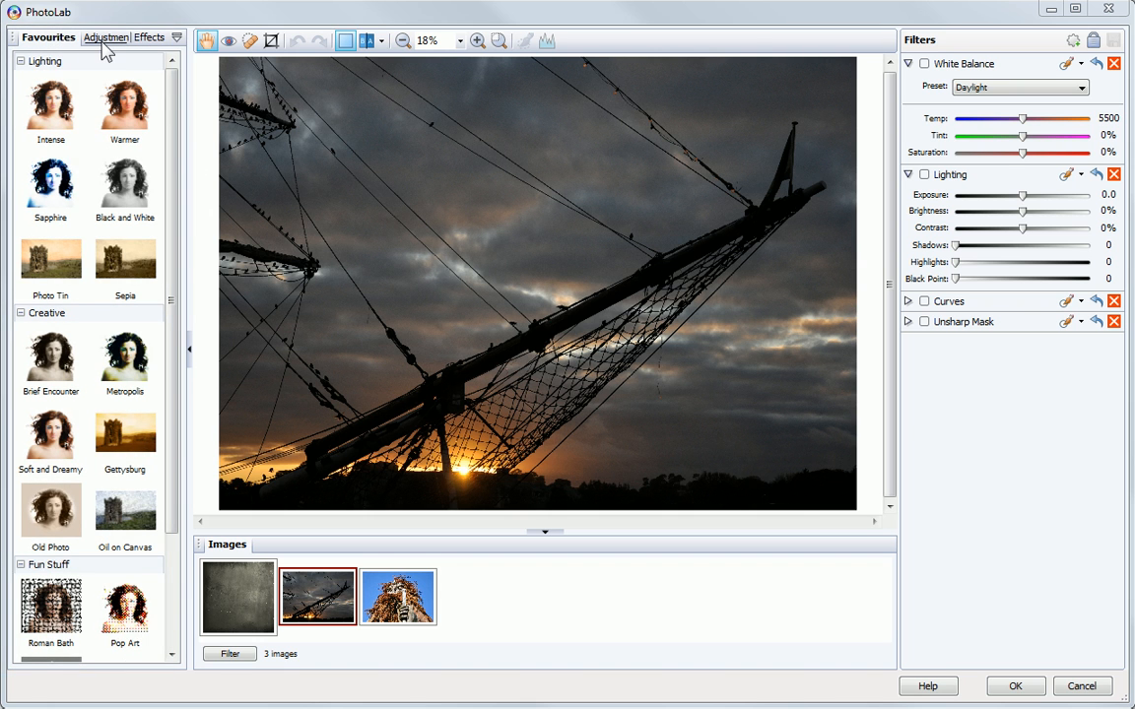
# Show the adjustment filters, then browse the Artistic effects thumbnails
pyautogui.click(94, 36)
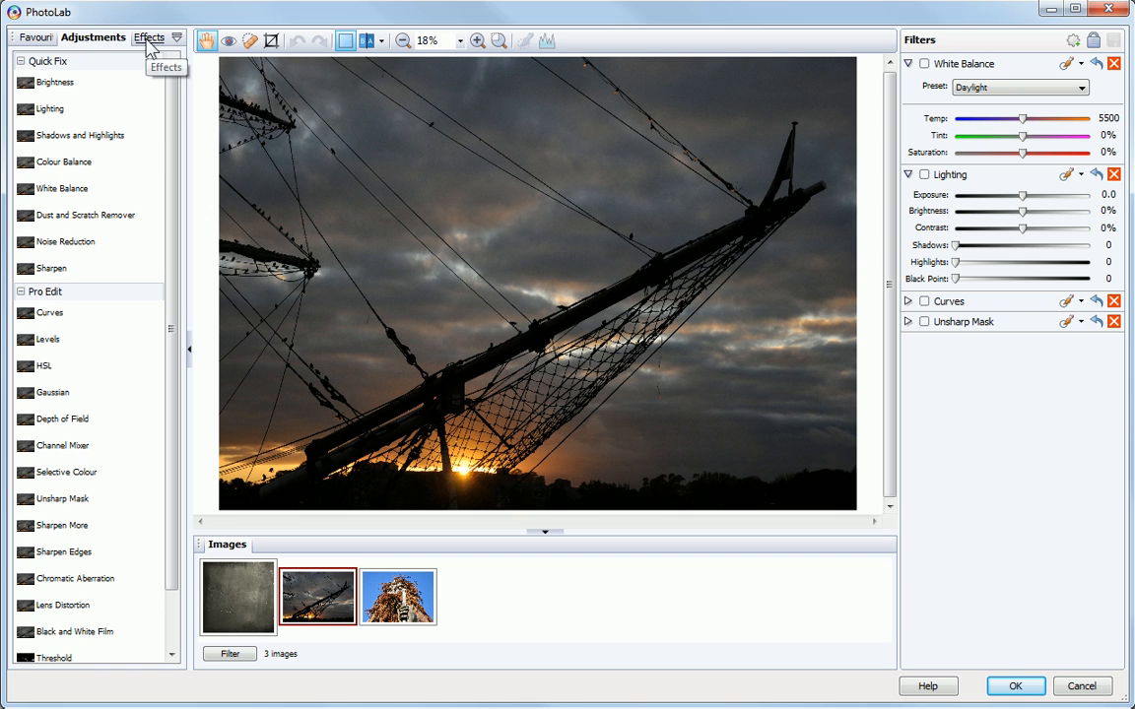
pyautogui.click(146, 37)
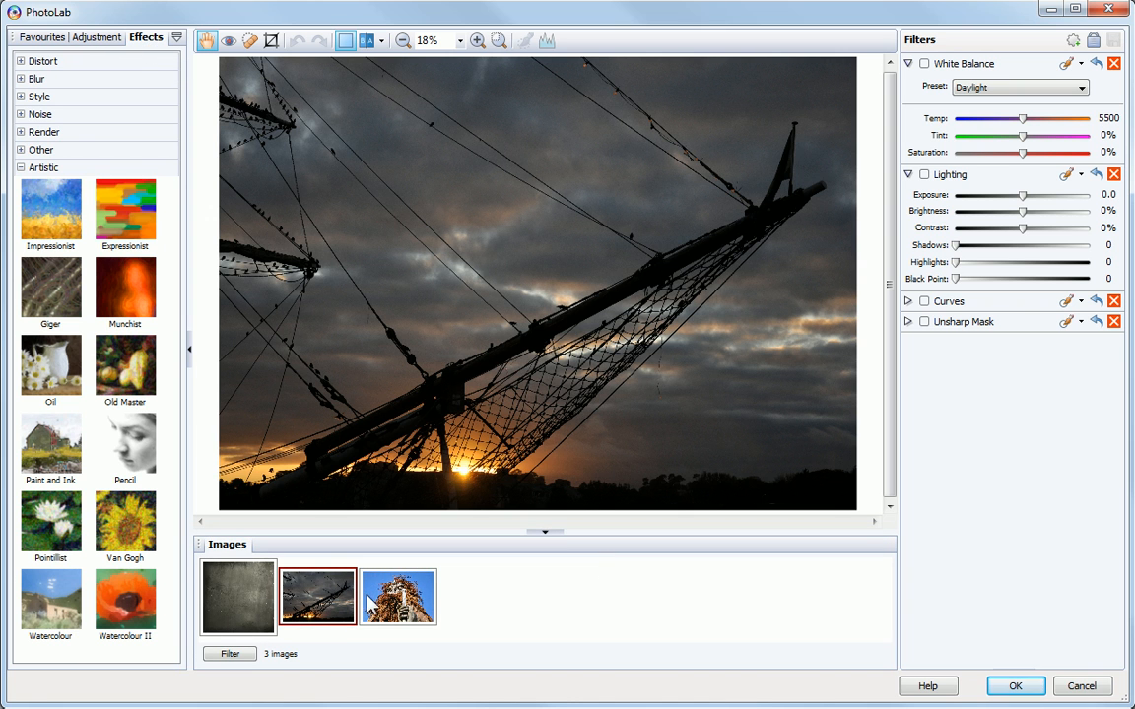
pyautogui.moveTo(407, 615)
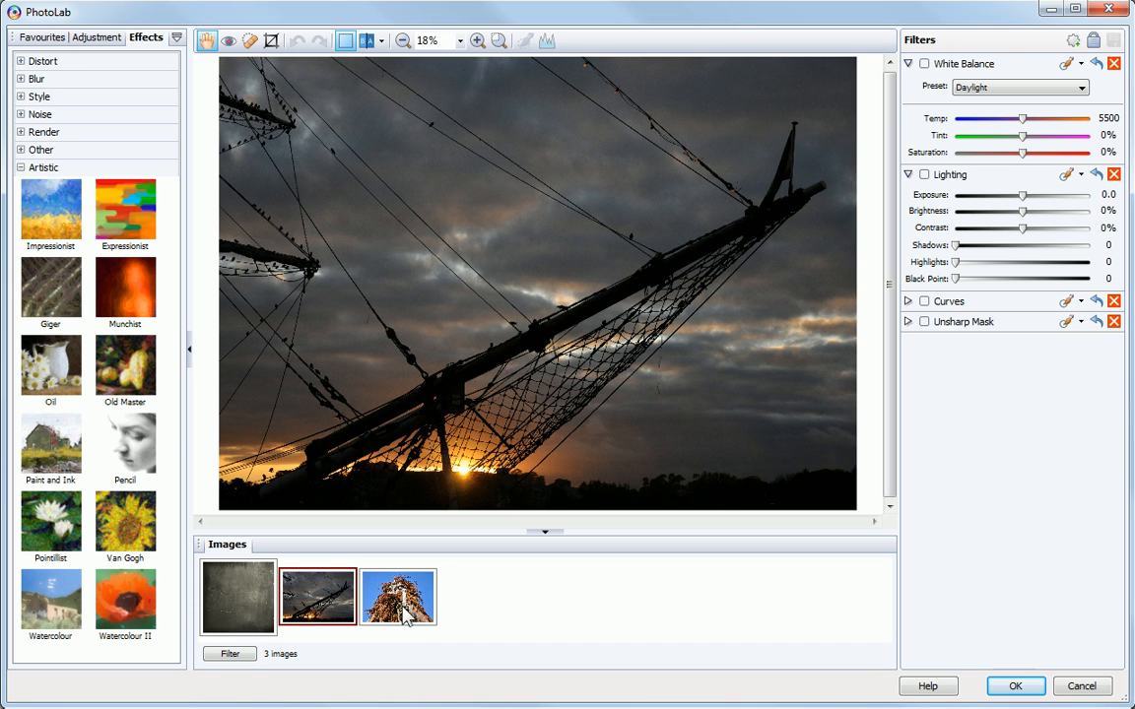
pyautogui.moveTo(530, 615)
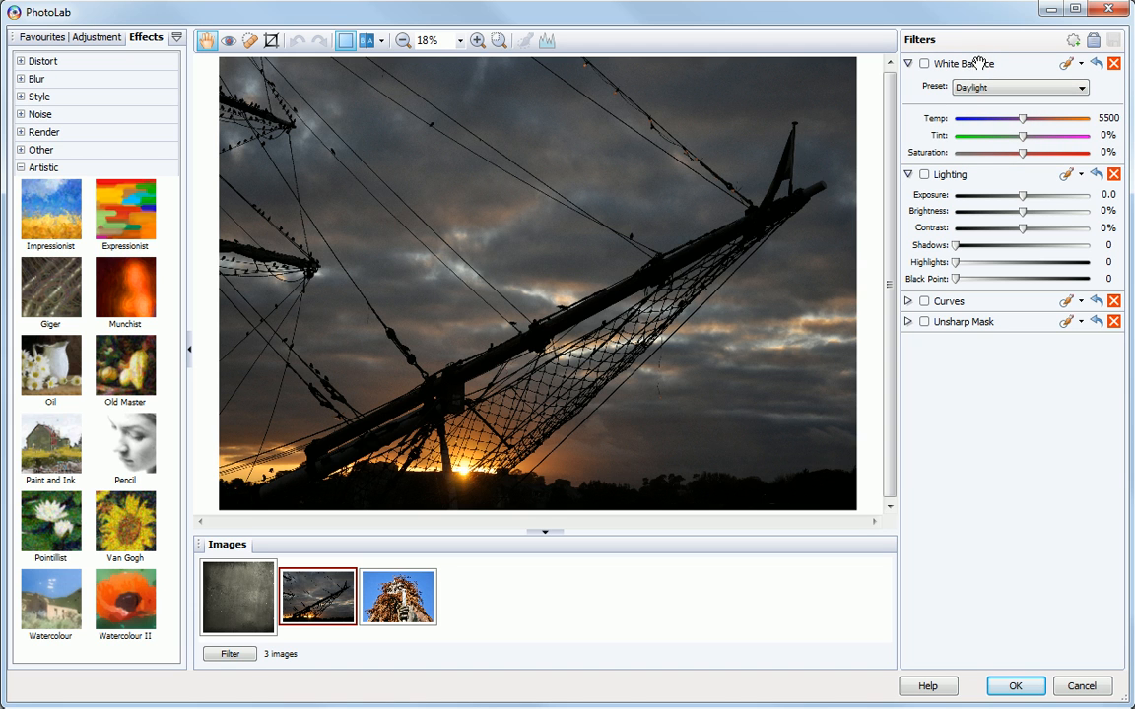
pyautogui.moveTo(934, 330)
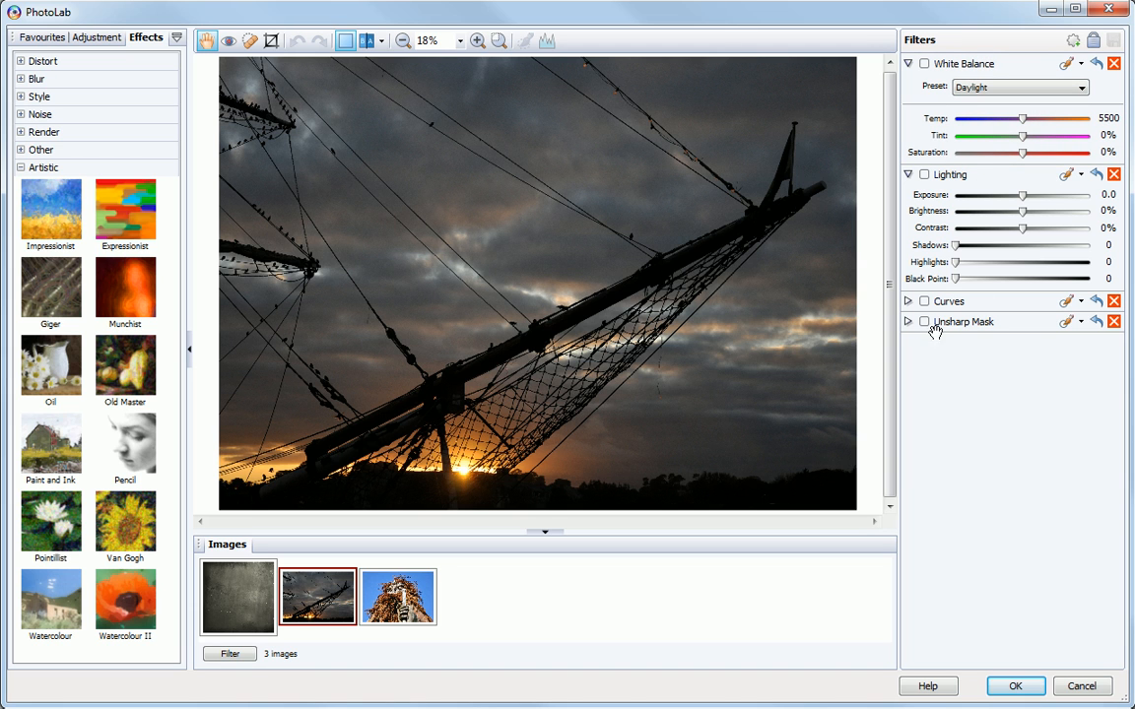
pyautogui.moveTo(923, 321)
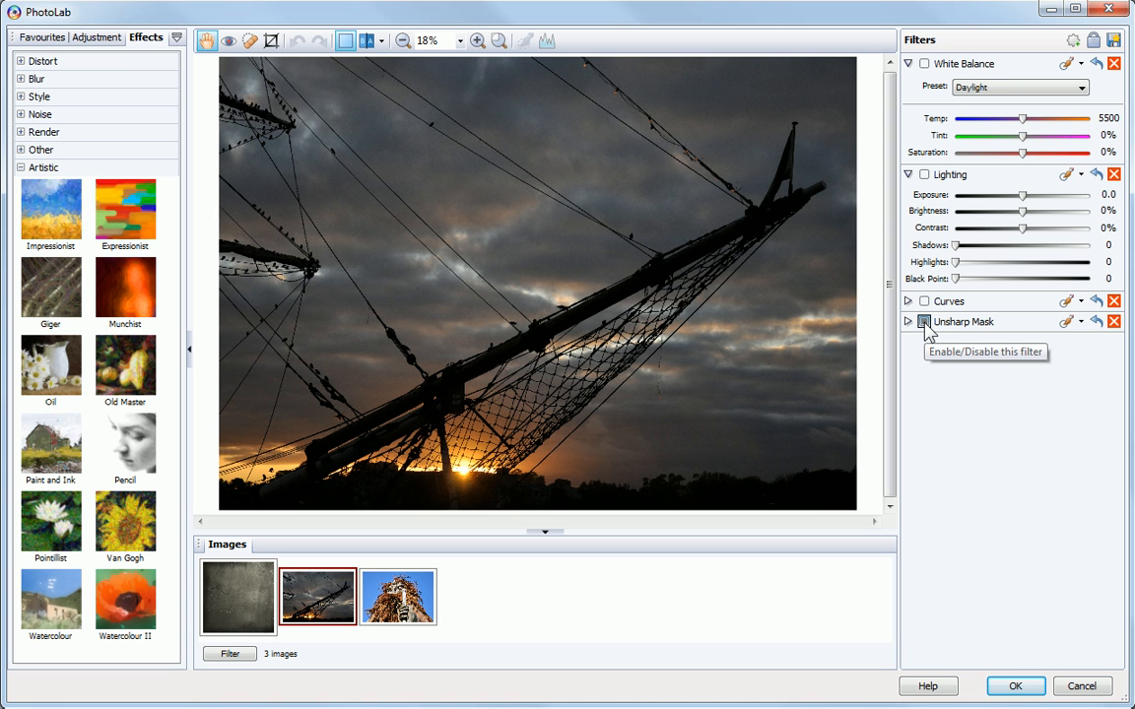
# Enable Unsharp Mask, set White Balance temp to 7030 and Lighting exposure to 0.6
pyautogui.click(923, 321)
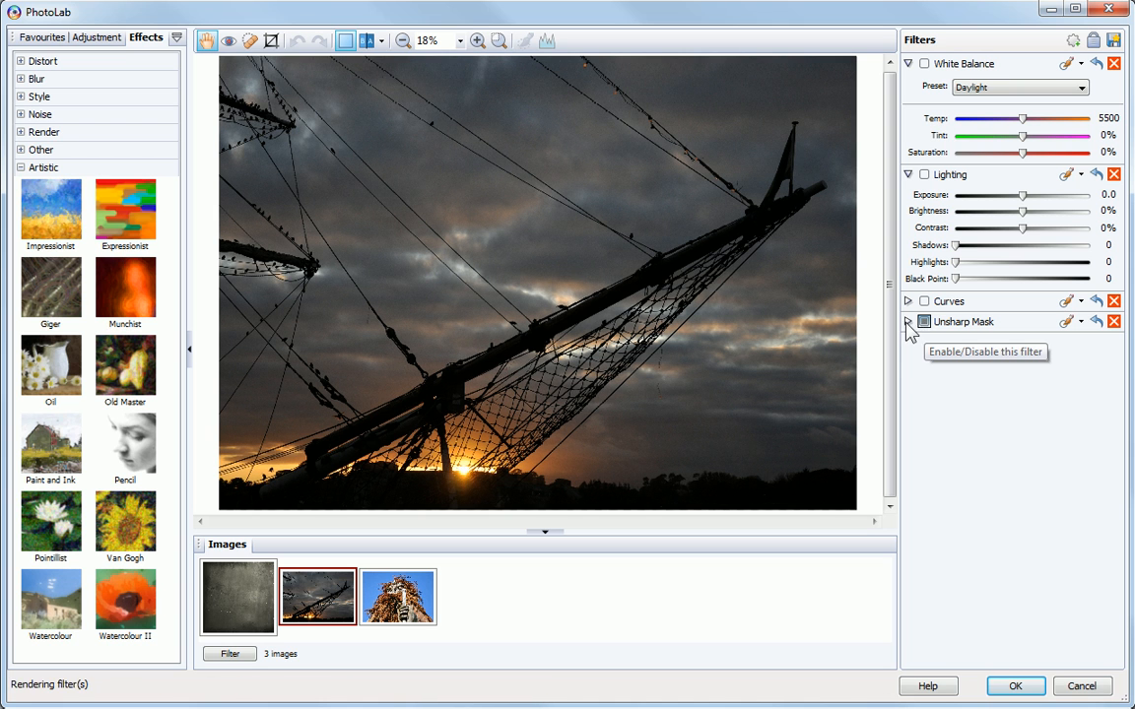
pyautogui.click(907, 322)
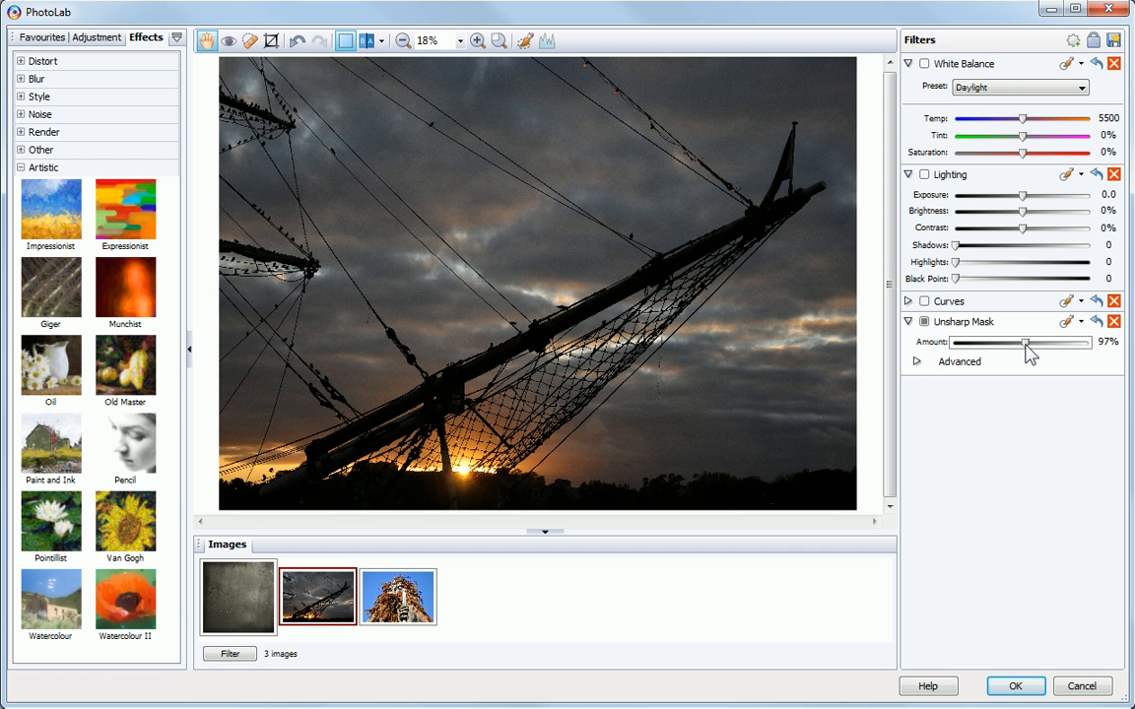
pyautogui.click(924, 63)
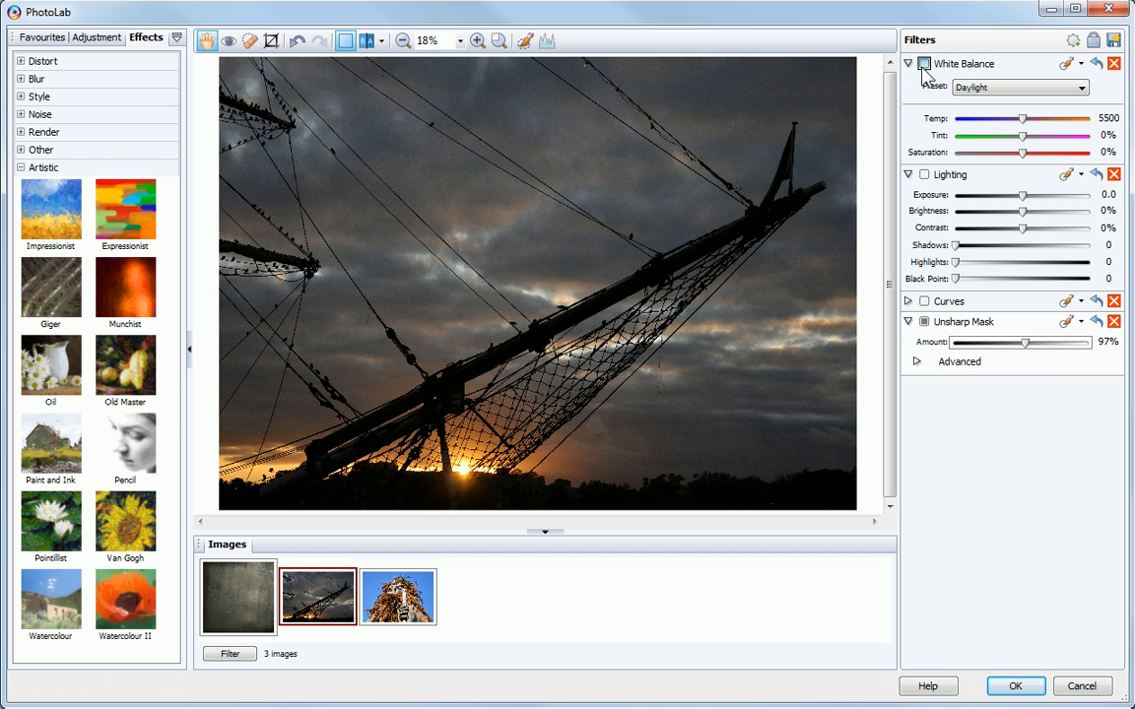
pyautogui.moveTo(1022, 118); pyautogui.dragTo(1042, 119)
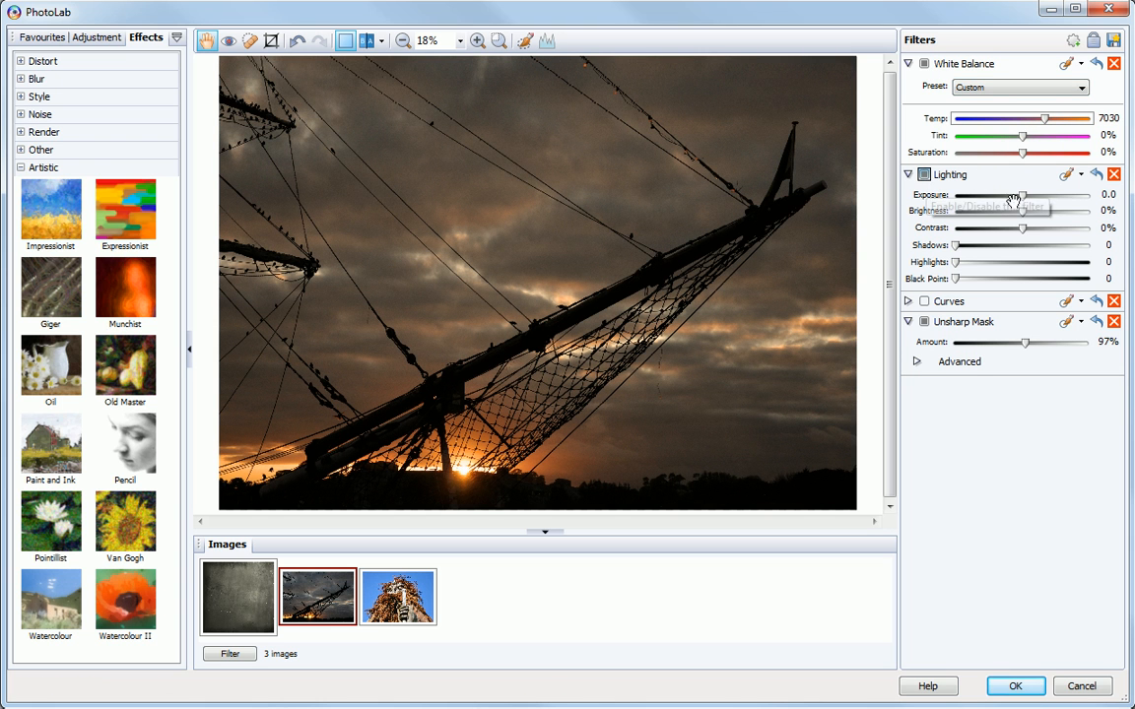
pyautogui.moveTo(1021, 195); pyautogui.dragTo(1043, 195)
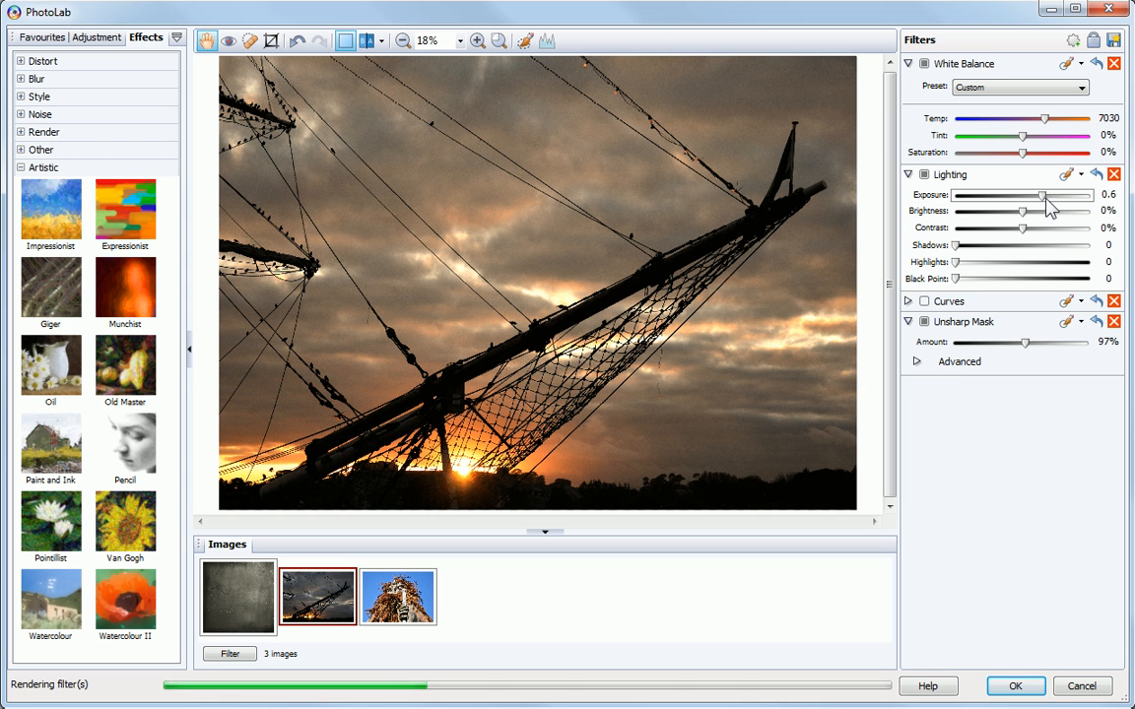
pyautogui.click(924, 63)
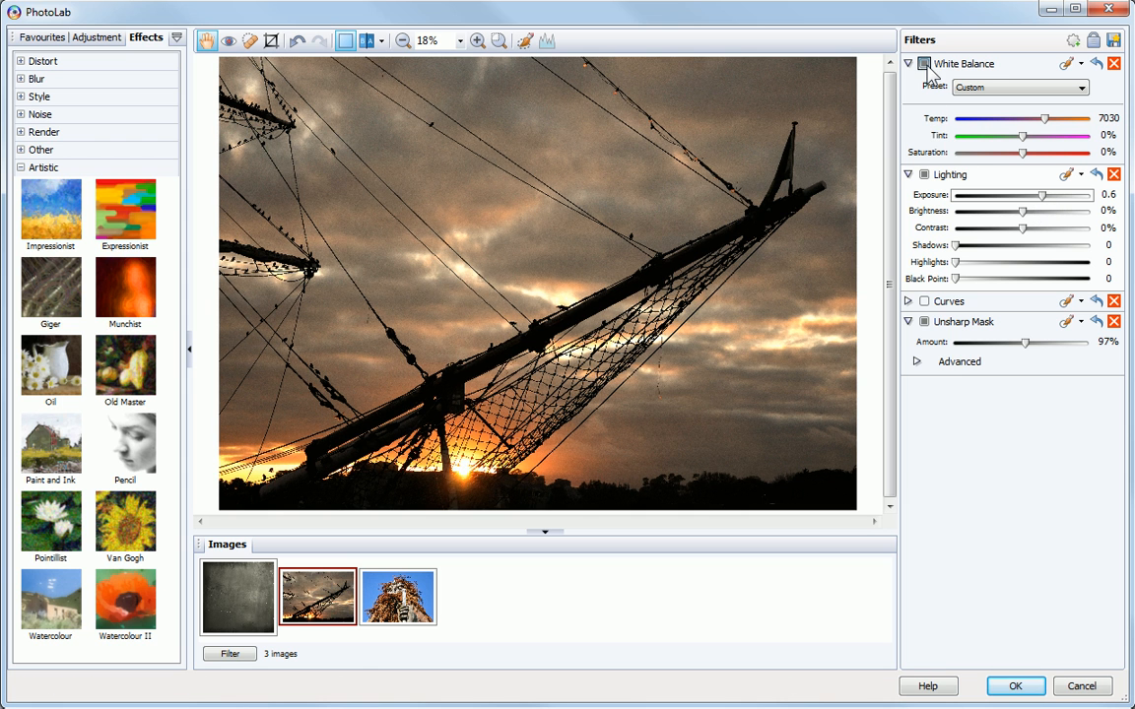
pyautogui.moveTo(925, 63)
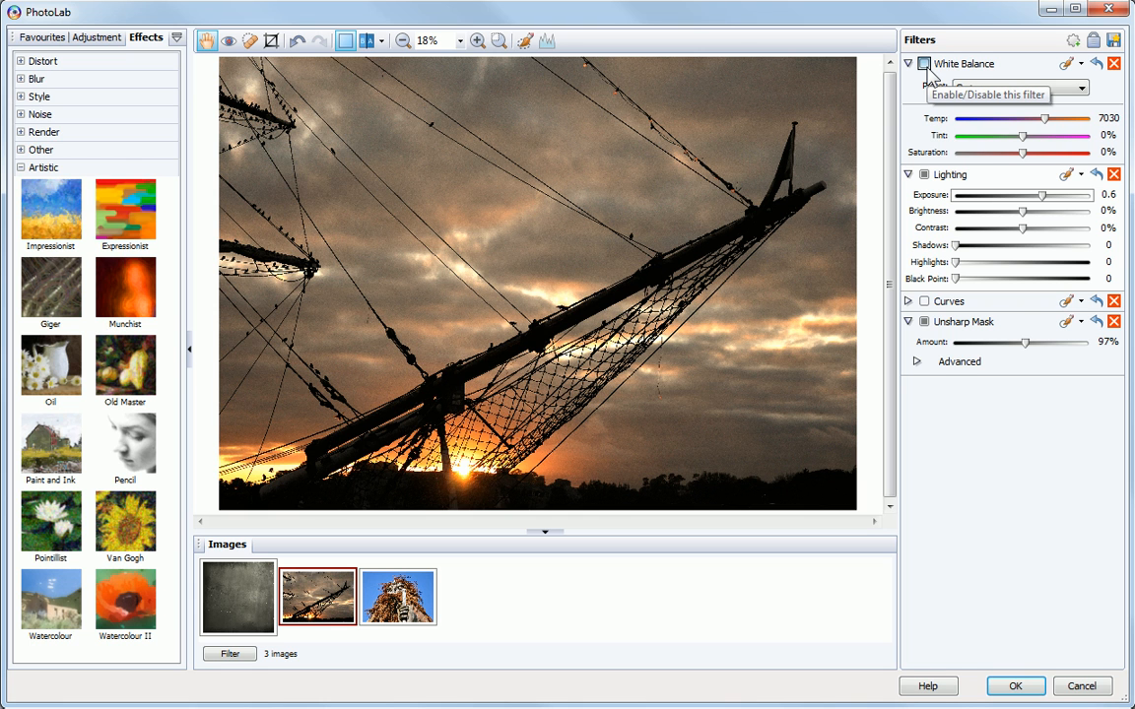
# Compare the white balance on and off, choose the Cloudy preset (6490) and remove Curves
pyautogui.click(924, 63)
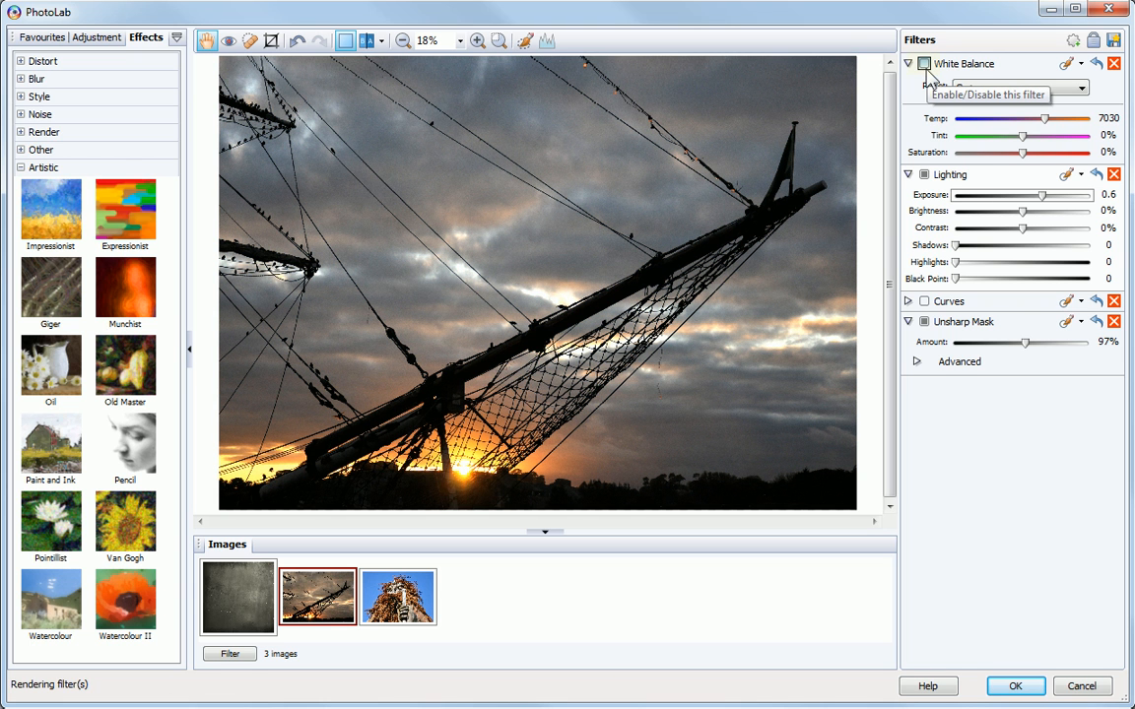
pyautogui.click(924, 63)
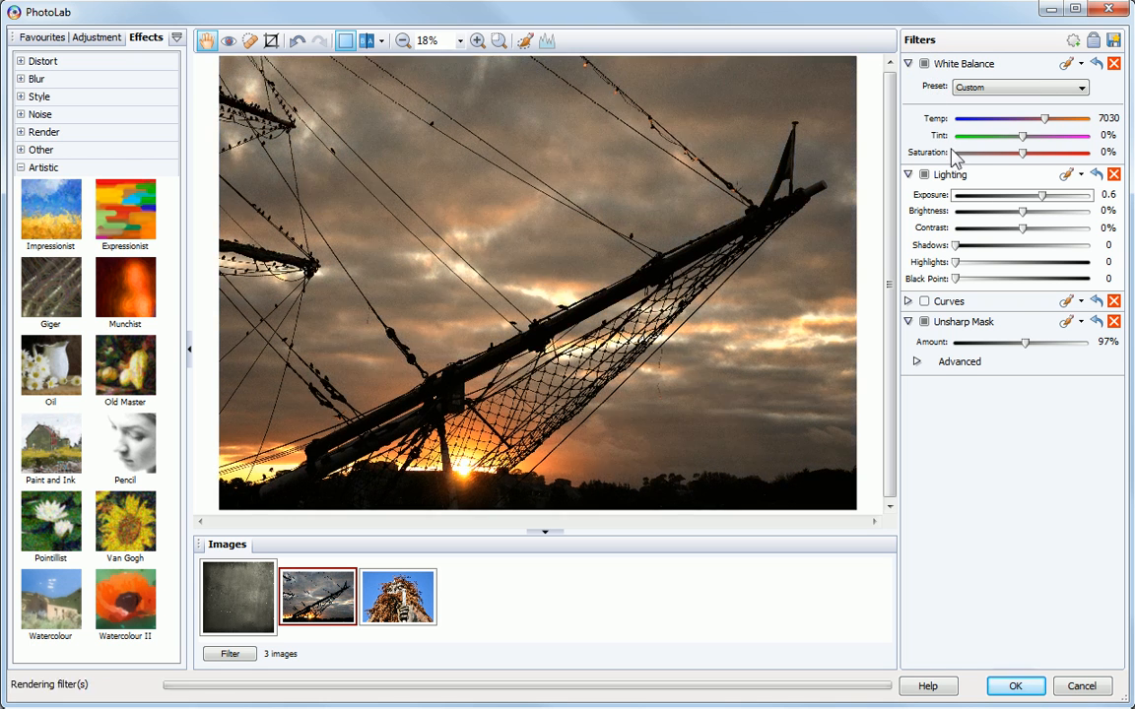
pyautogui.click(1095, 63)
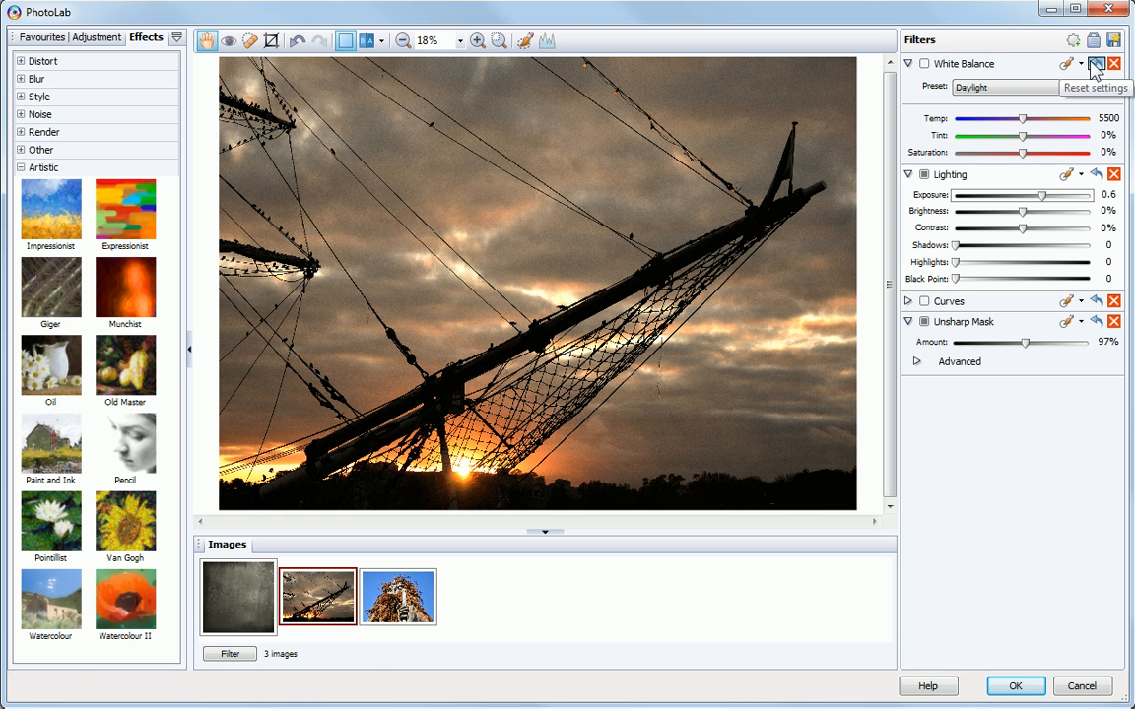
pyautogui.click(1094, 63)
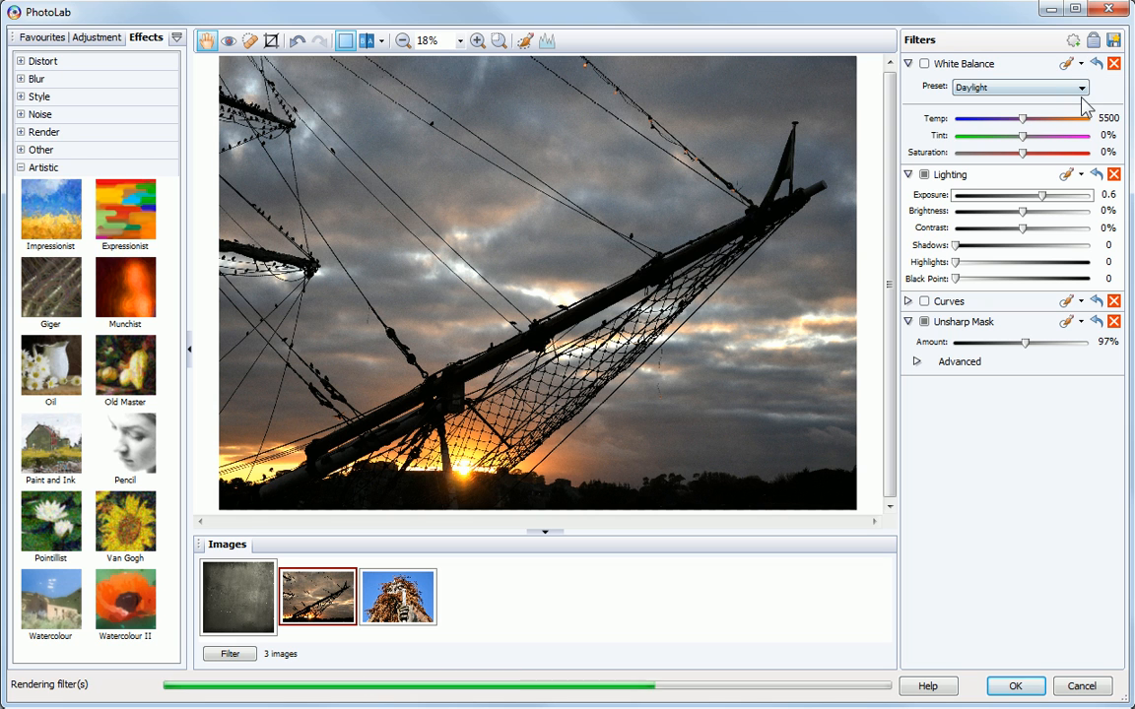
pyautogui.click(1081, 88)
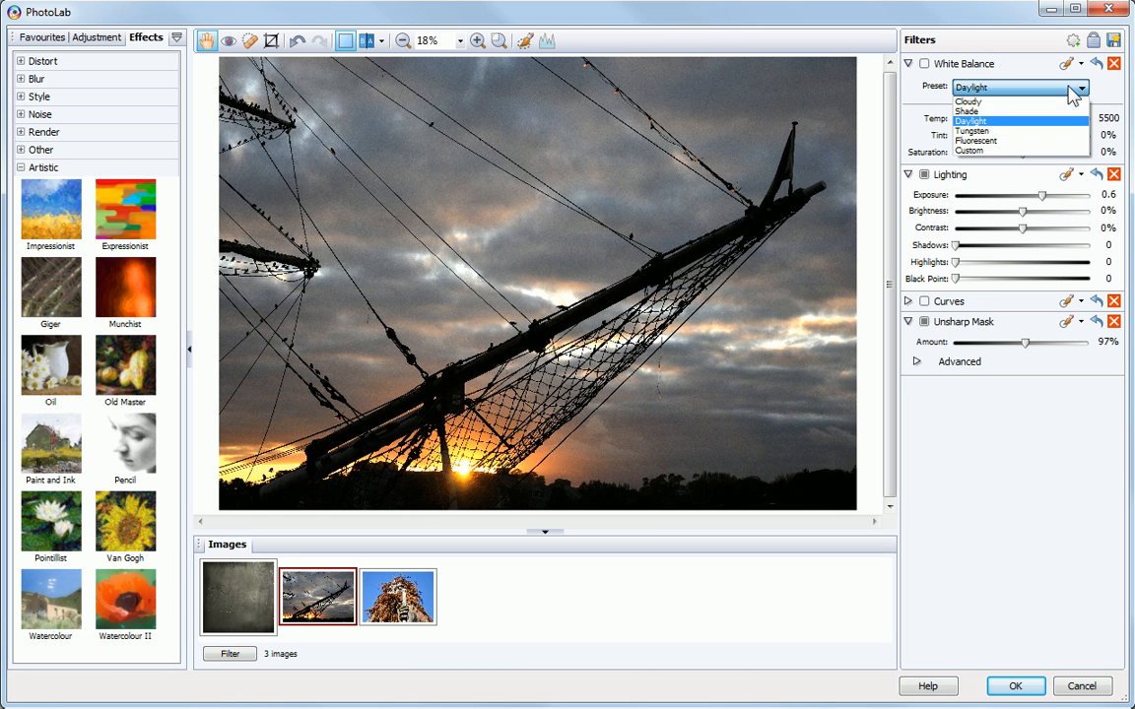
pyautogui.click(967, 101)
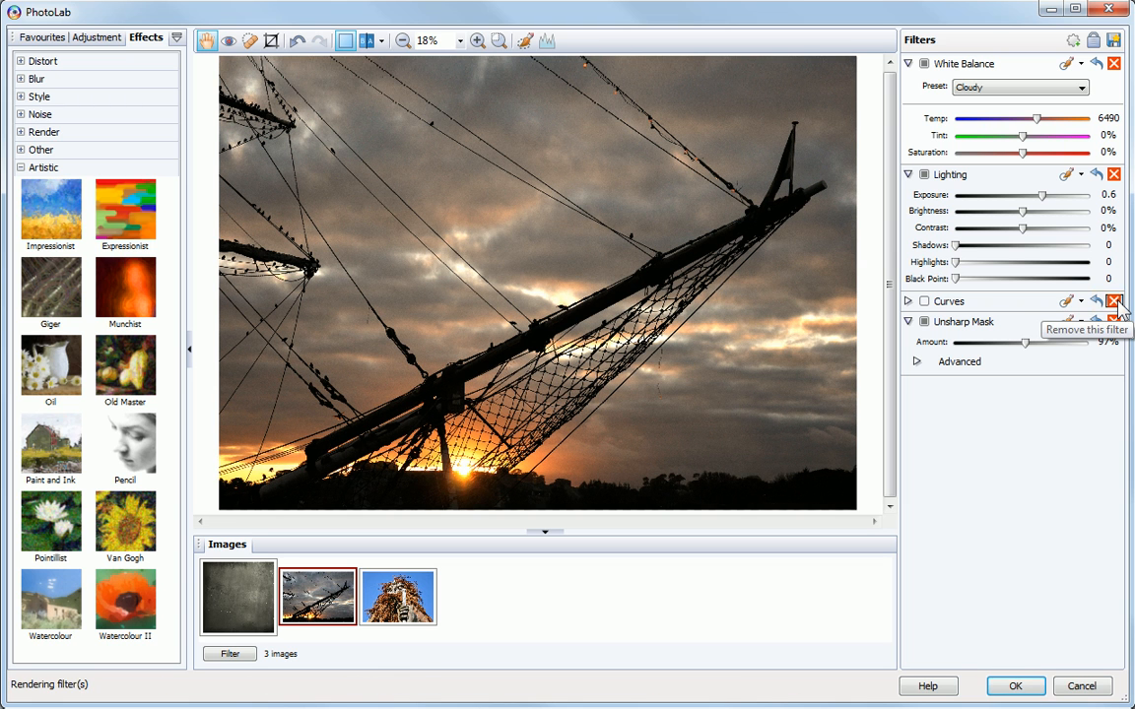
pyautogui.click(1113, 302)
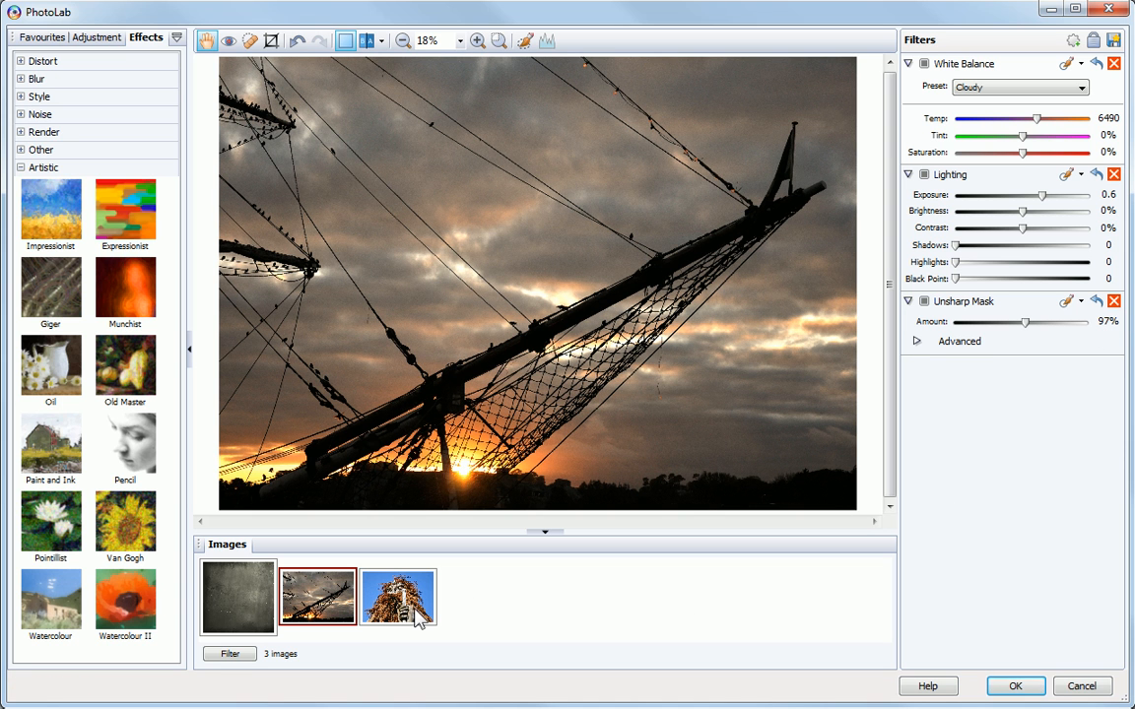
# Select the carved statue thumbnail and list its available adjustment filters
pyautogui.click(397, 597)
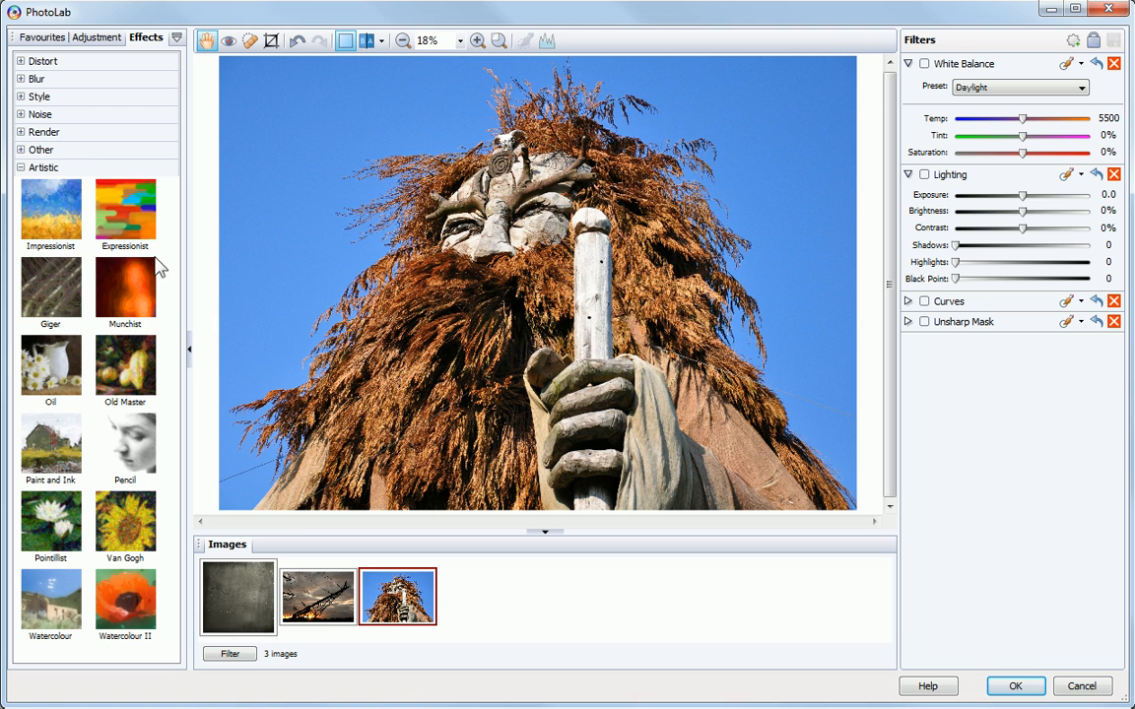
pyautogui.click(92, 36)
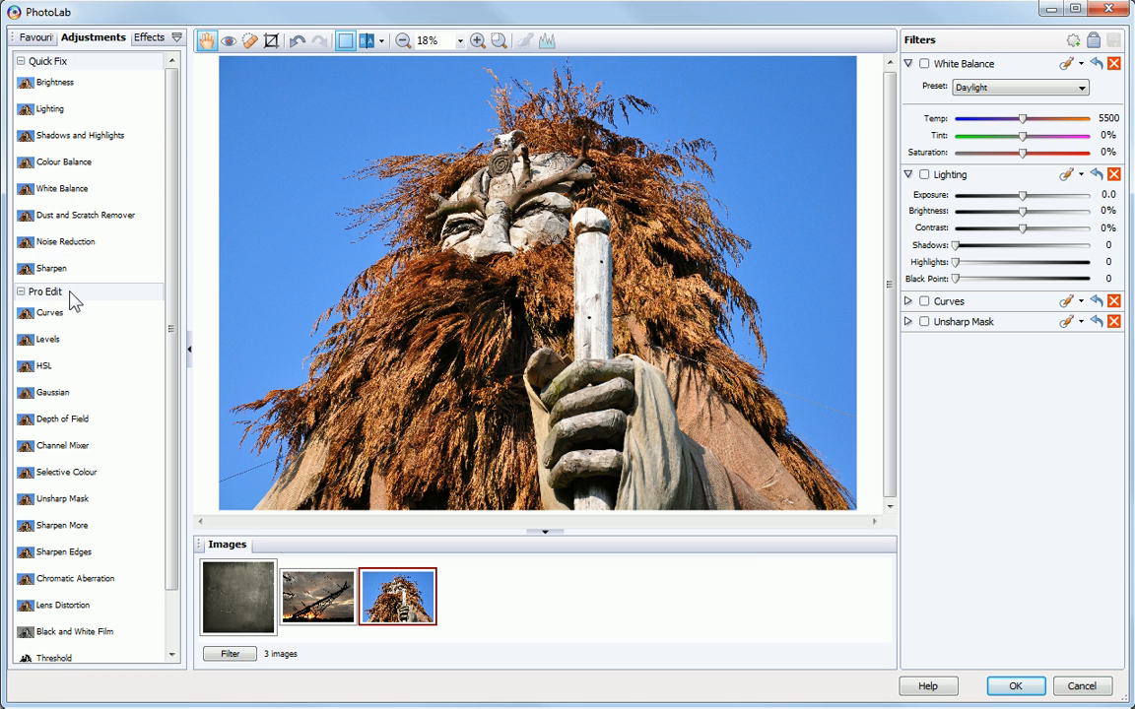
pyautogui.moveTo(75, 303)
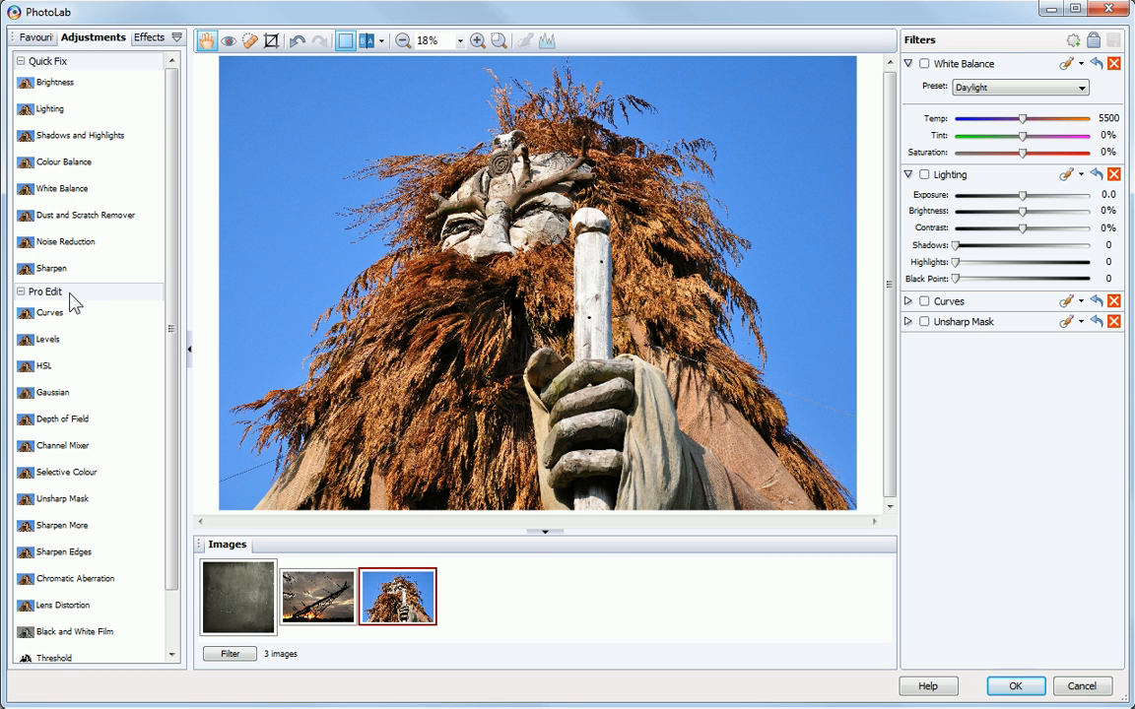
pyautogui.click(49, 340)
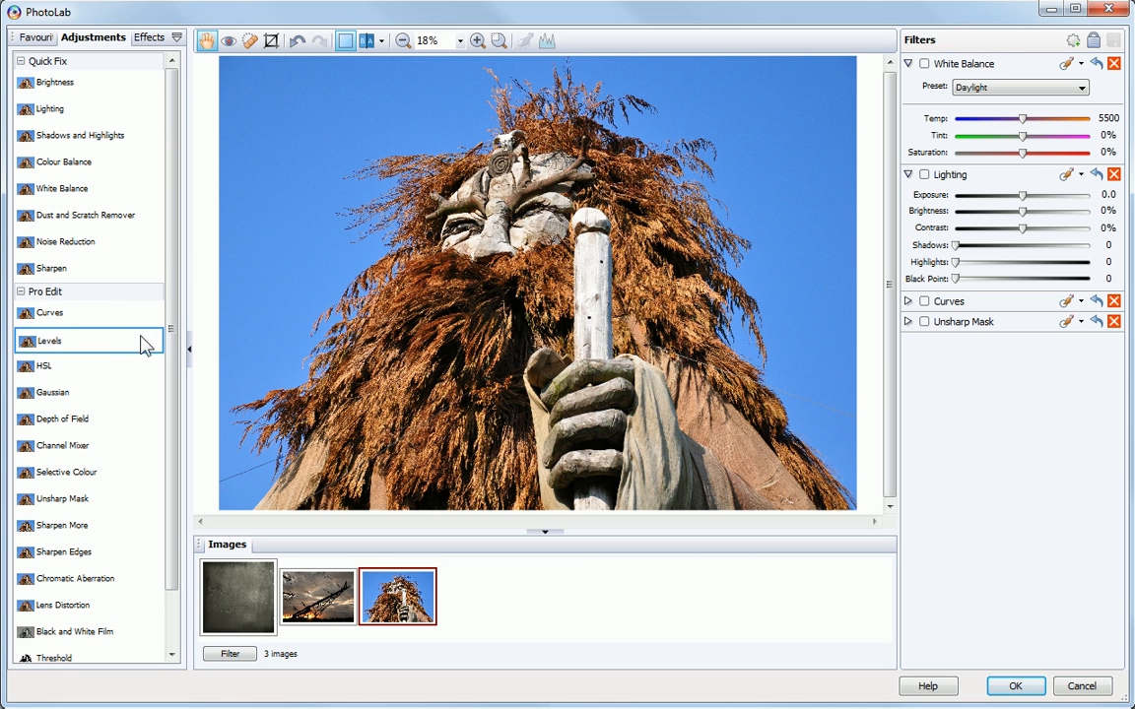
# Trial the Threshold adjustment on the statue and raise its level to 155
pyautogui.scroll(-3)
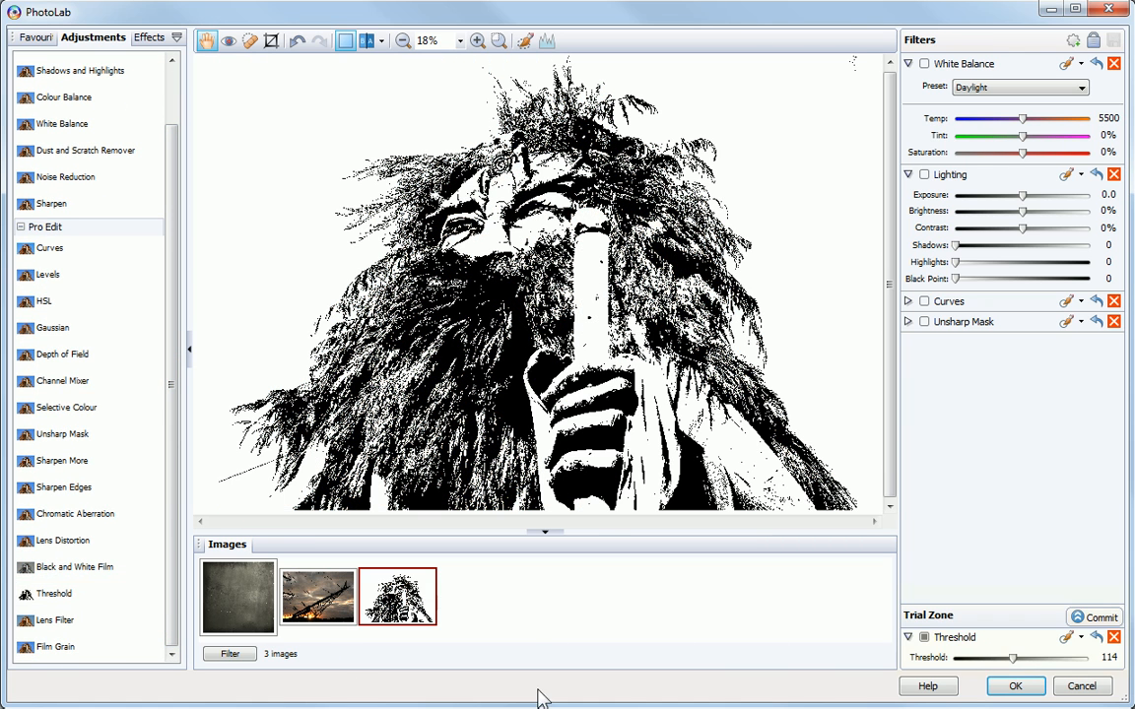
pyautogui.moveTo(1012, 658); pyautogui.dragTo(1034, 658)
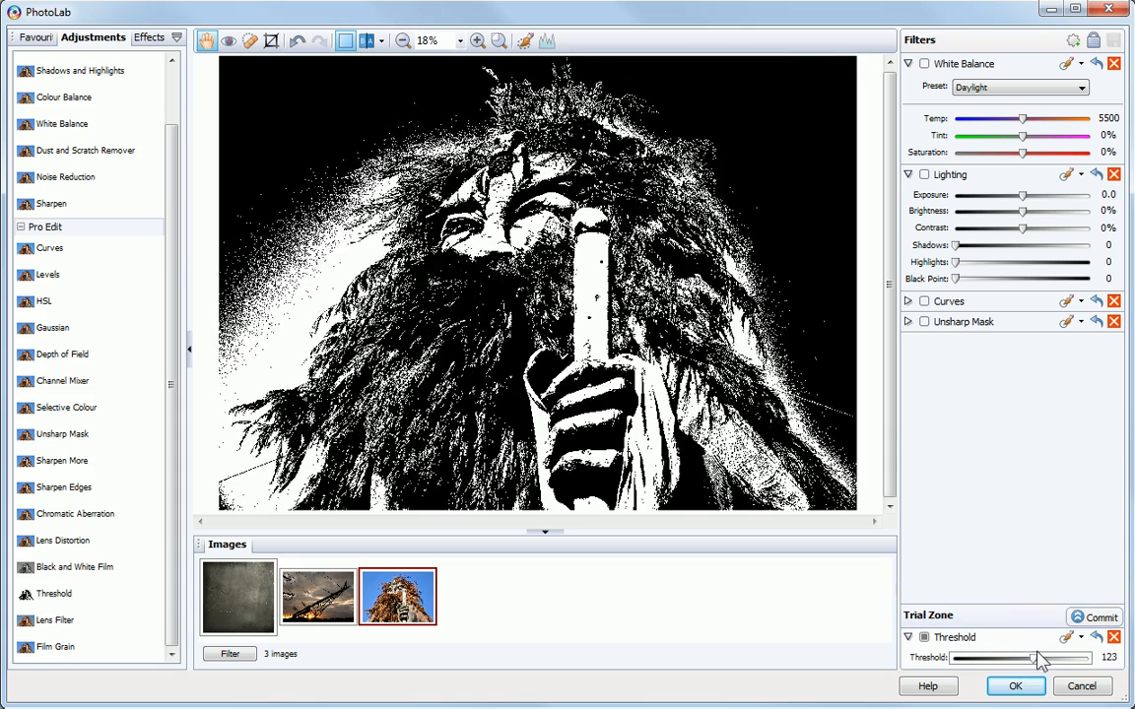
pyautogui.moveTo(1029, 658); pyautogui.dragTo(1044, 658)
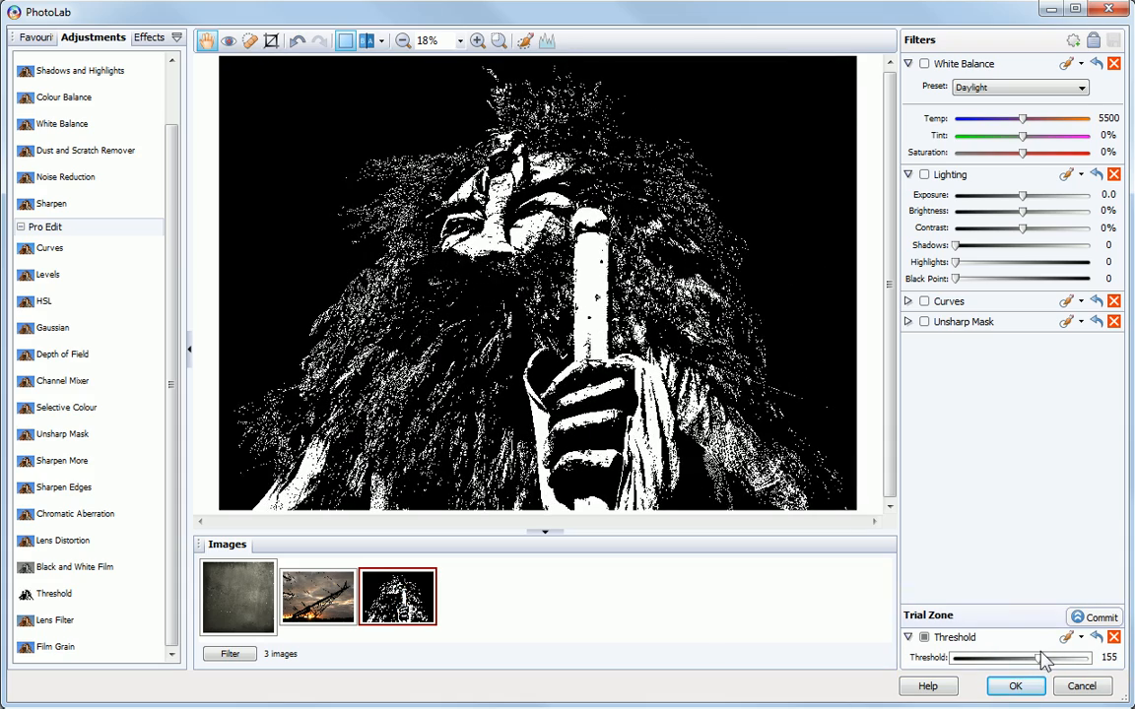
pyautogui.moveTo(1039, 657); pyautogui.dragTo(1059, 657)
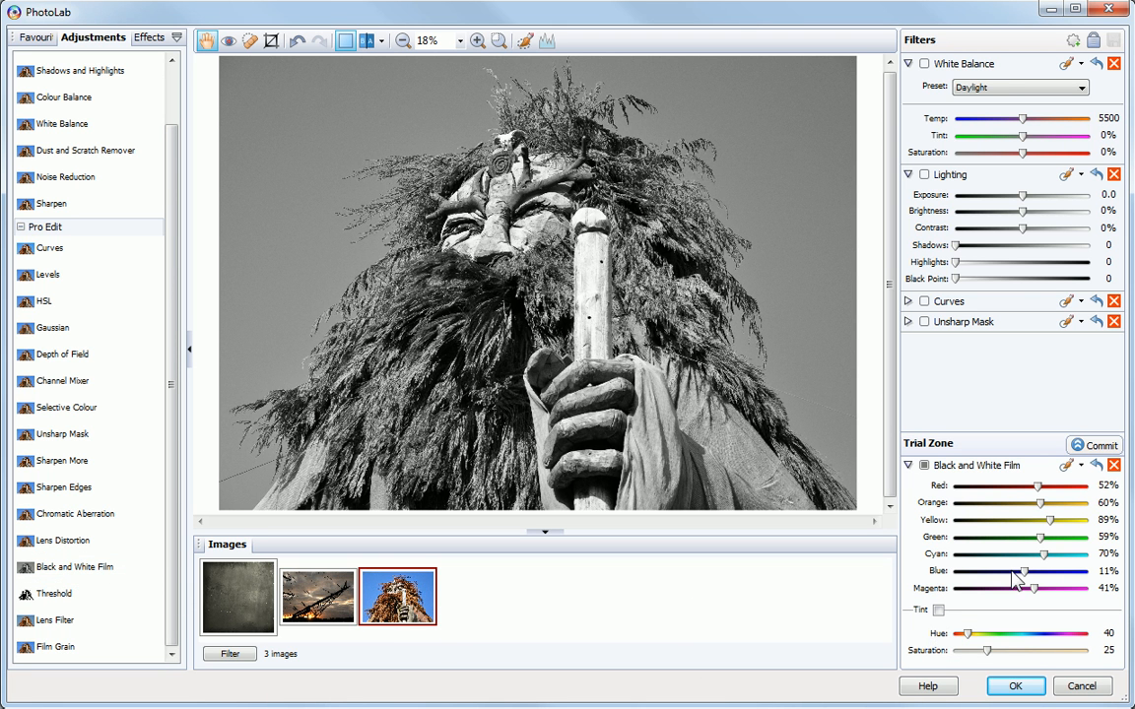
# Set Black and White Film blue to -111%, tick Tint for sepia, and commit it
pyautogui.moveTo(1024, 571); pyautogui.dragTo(985, 572)
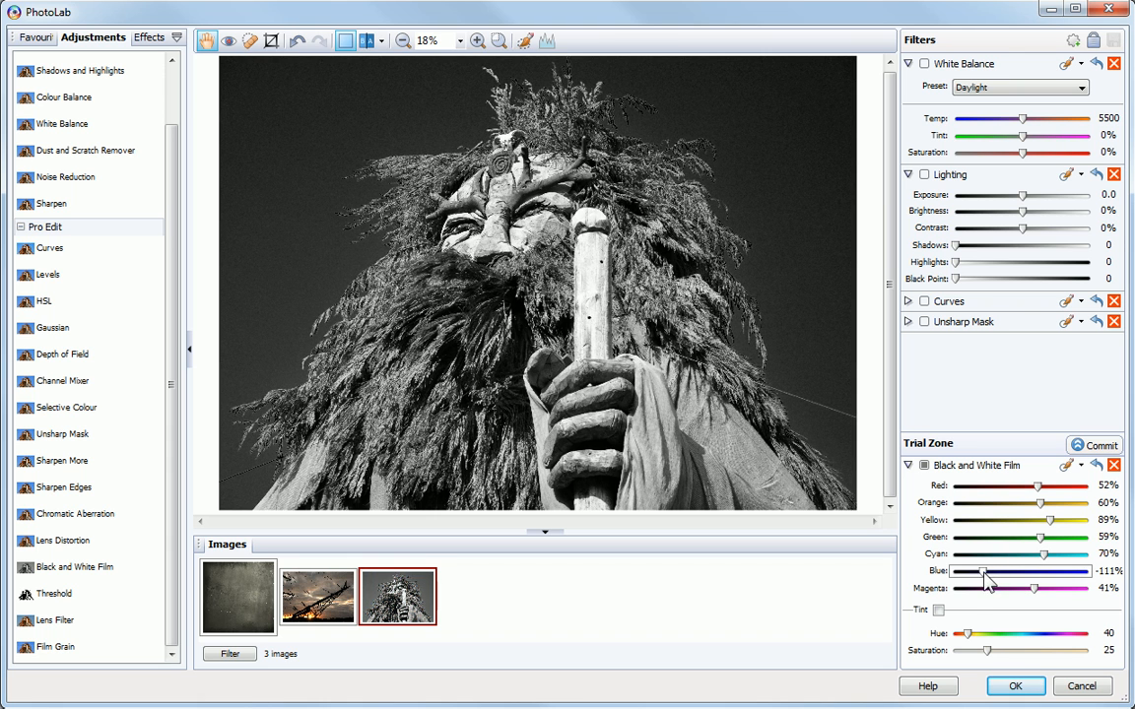
pyautogui.click(938, 610)
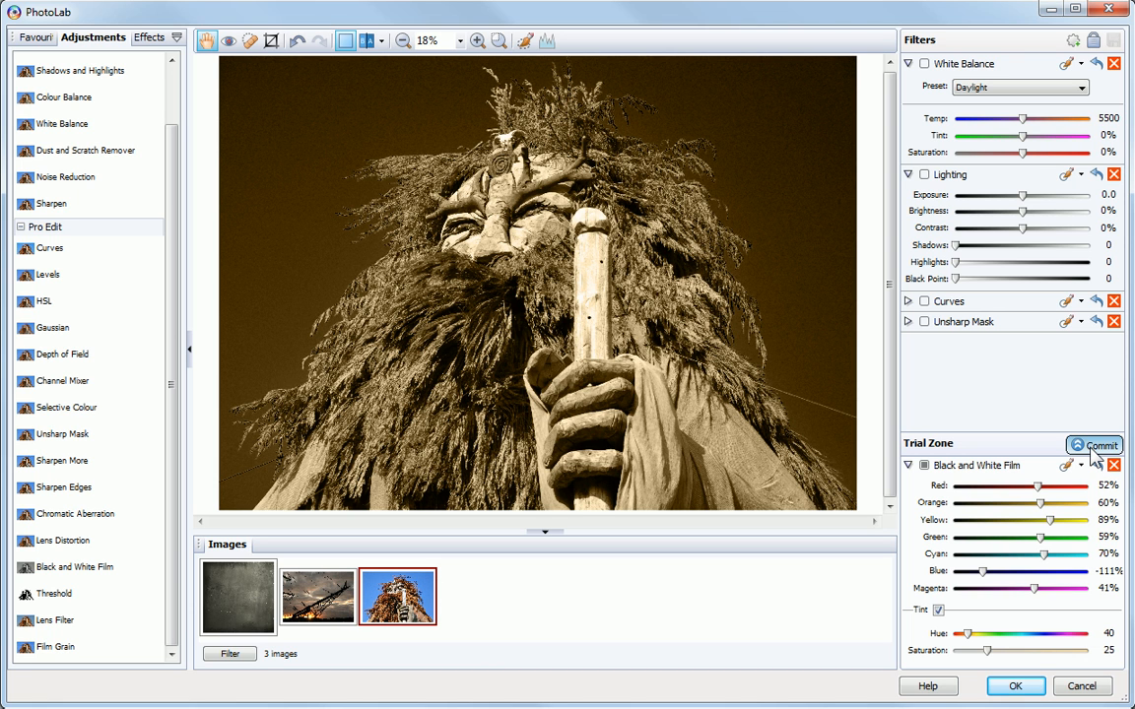
pyautogui.moveTo(1093, 463)
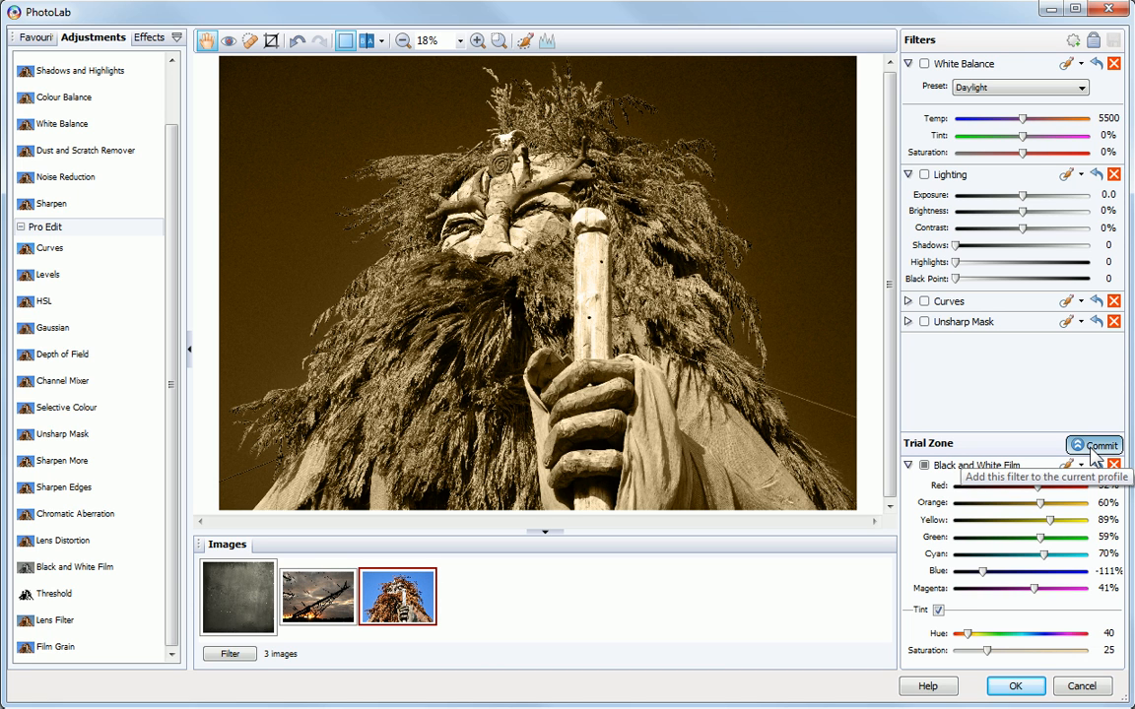
pyautogui.click(1094, 445)
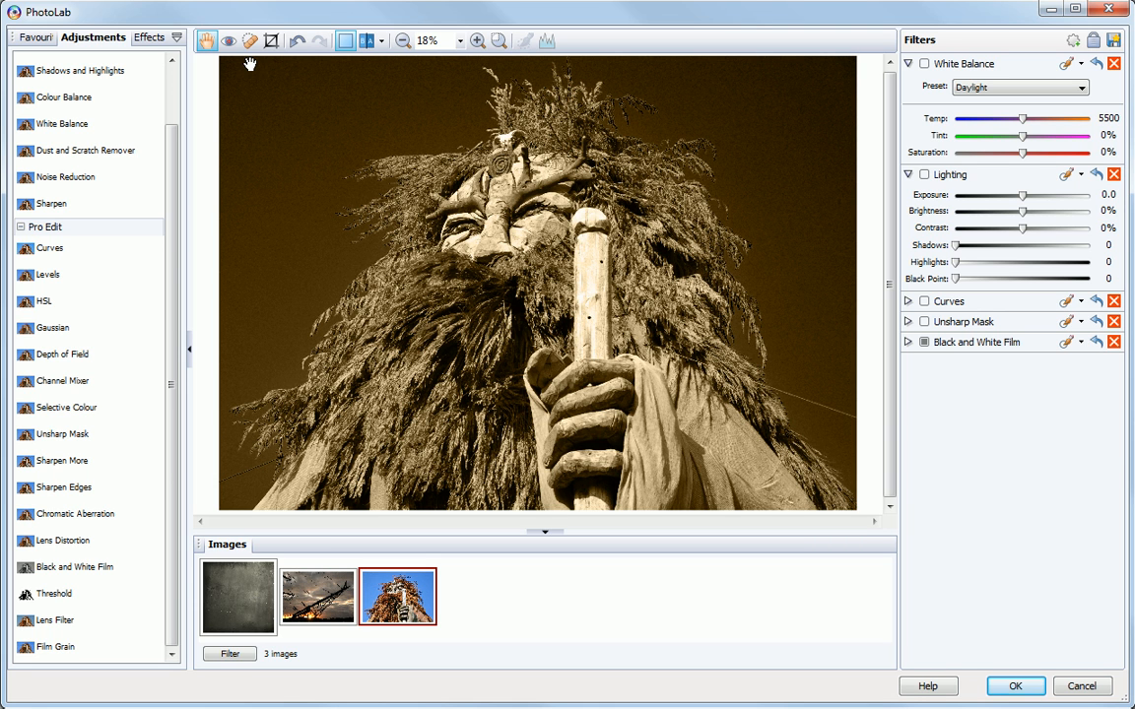
pyautogui.moveTo(977, 639)
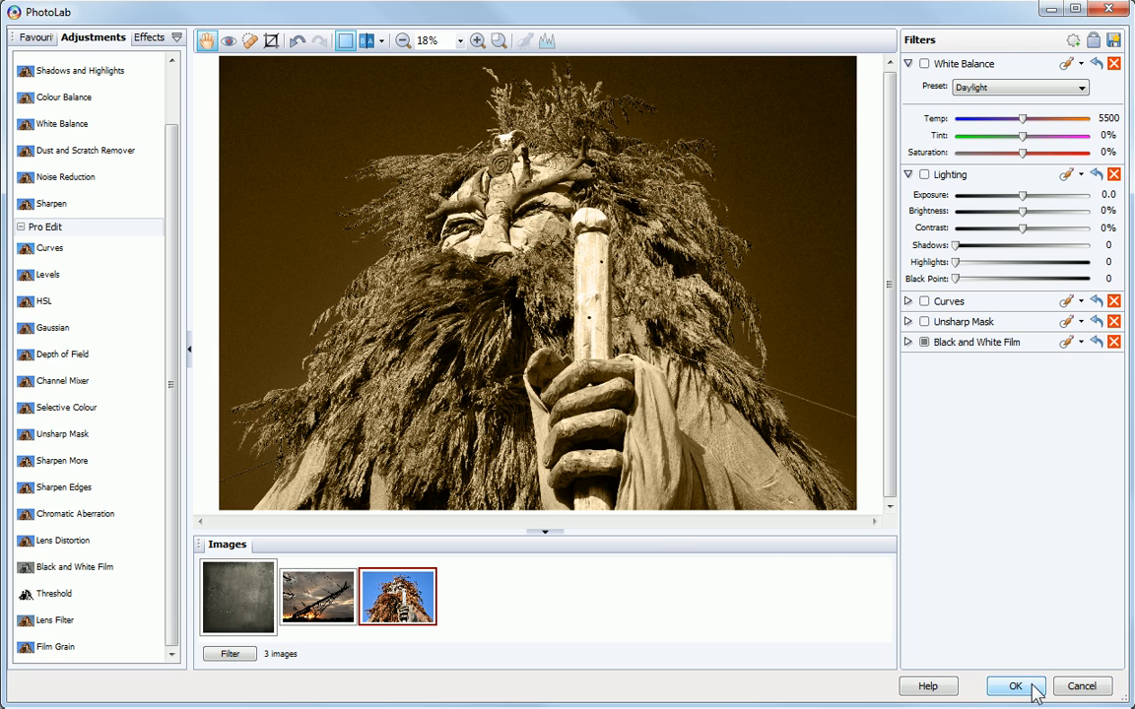
# Confirm the filter edits so both photos appear as prints on the collage
pyautogui.click(1015, 685)
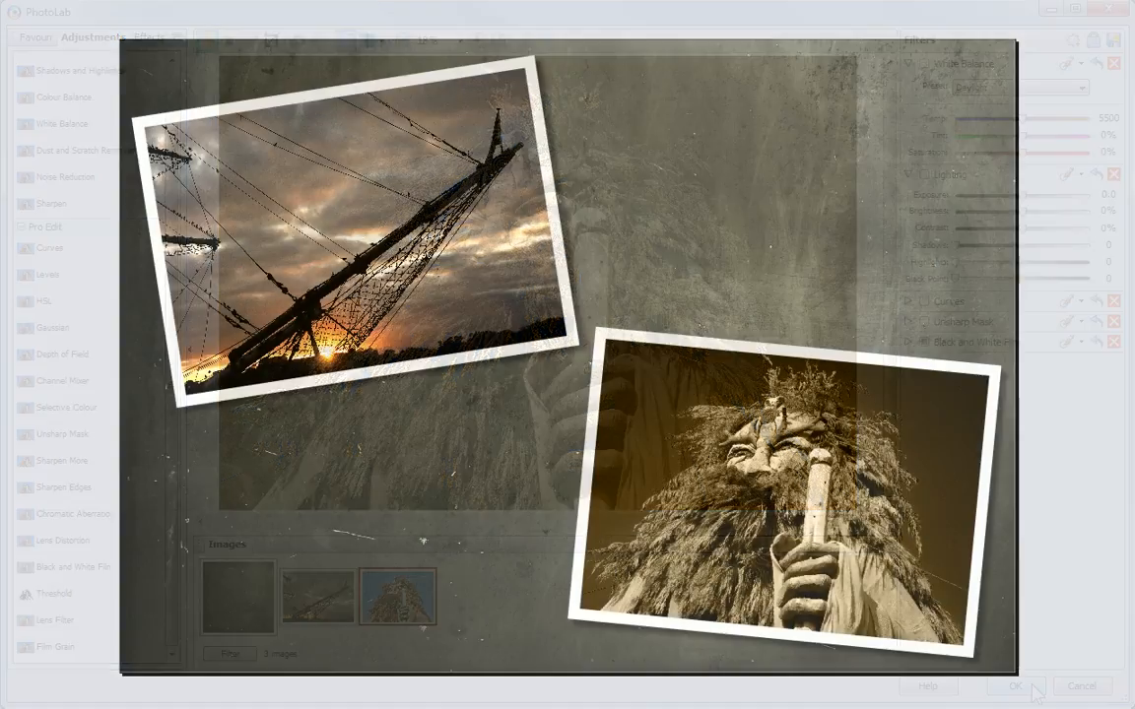